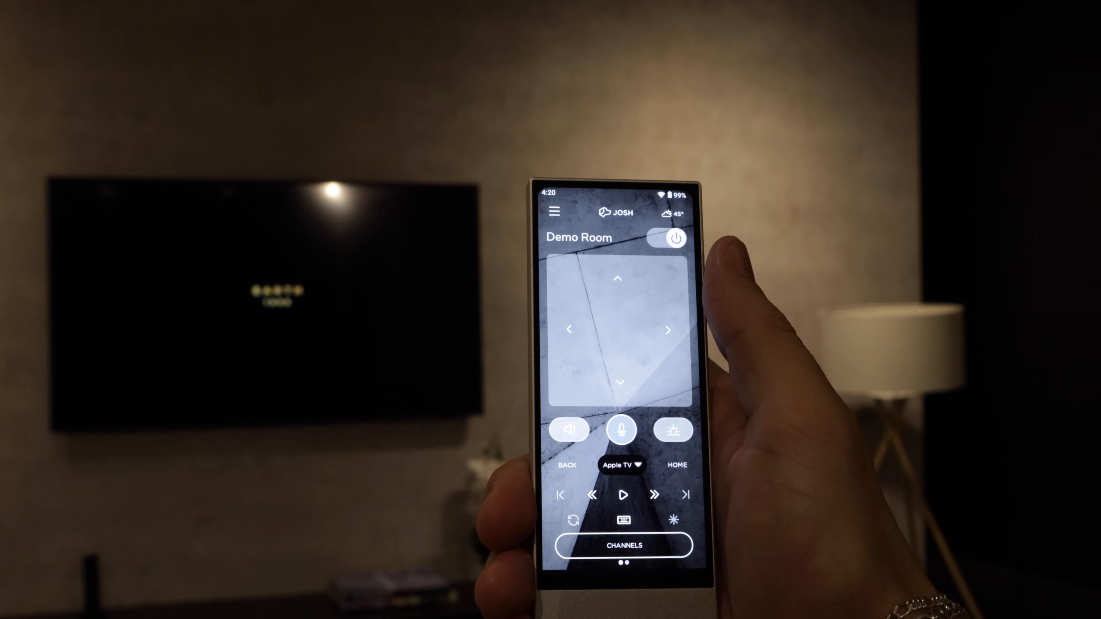
Bring up the profile side menu with building, accounts, support and settings options
{"action": "left_click", "coordinate": [621, 429]}
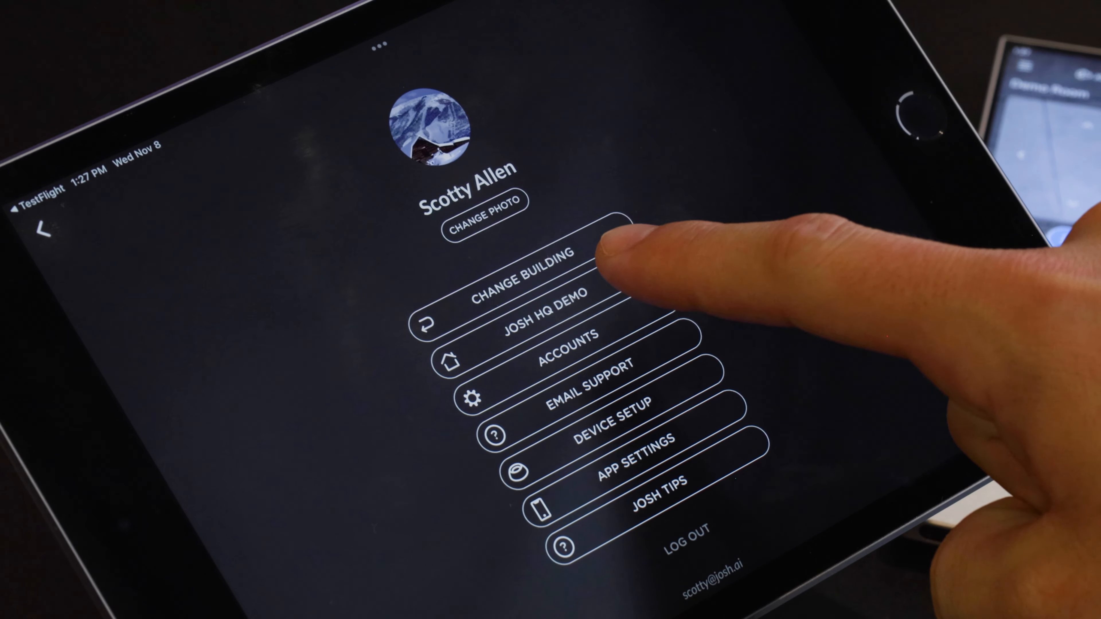
Go into the Josh HQ Demo building and show its empty Push Notifications screen
{"action": "left_click", "coordinate": [520, 278]}
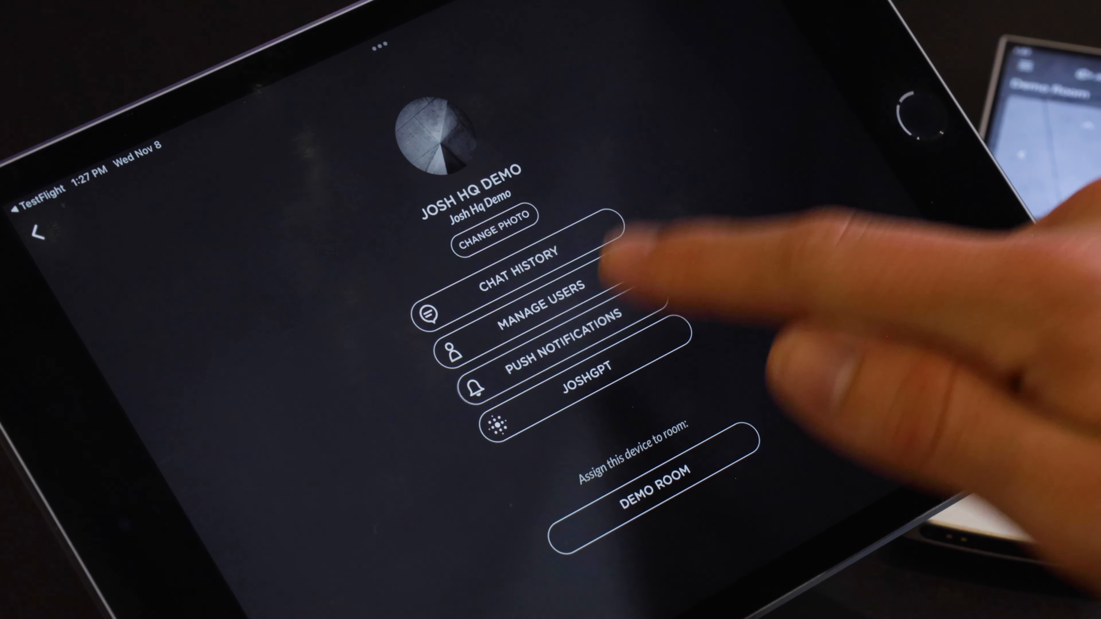
{"action": "left_click", "coordinate": [569, 337]}
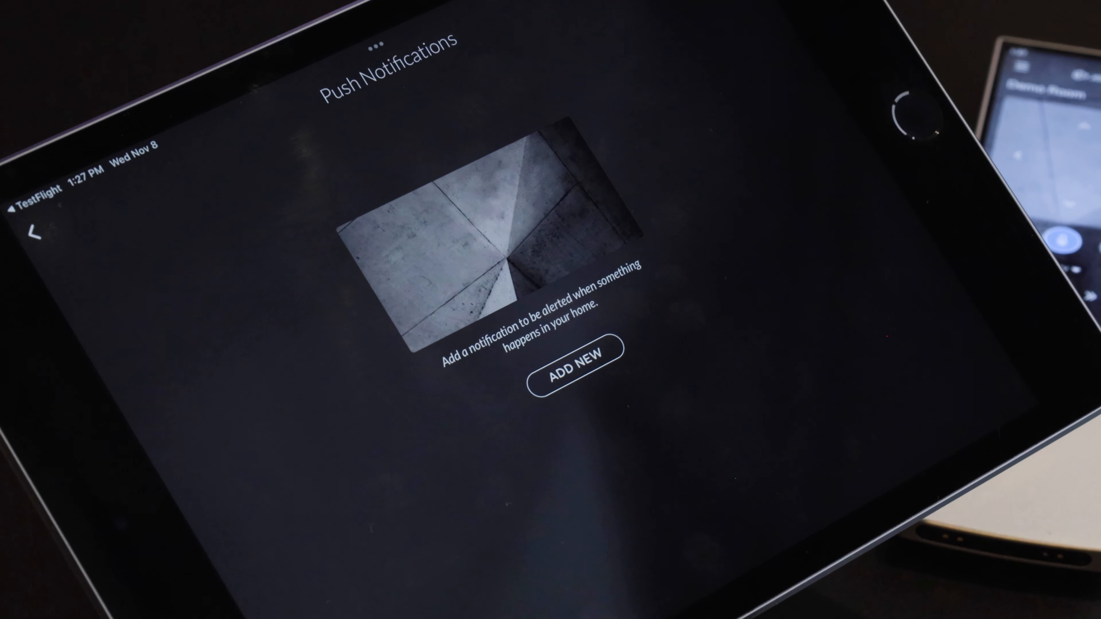
Add a new custom notification, showing scenes, lights, shades, locks, music and video categories
{"action": "left_click", "coordinate": [572, 371]}
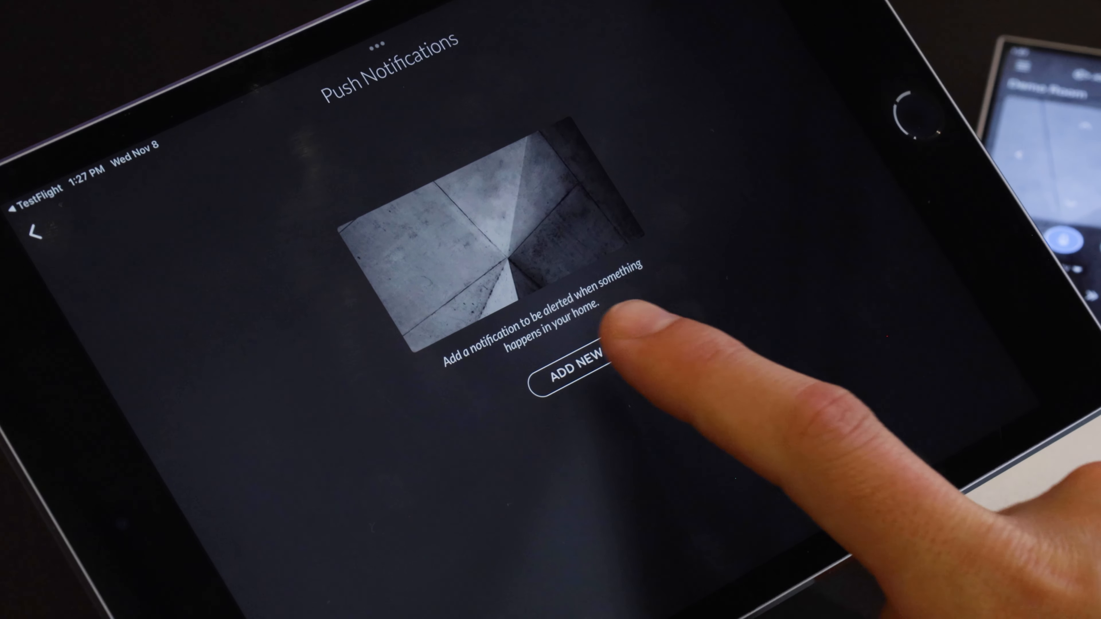
{"action": "left_click", "coordinate": [566, 370]}
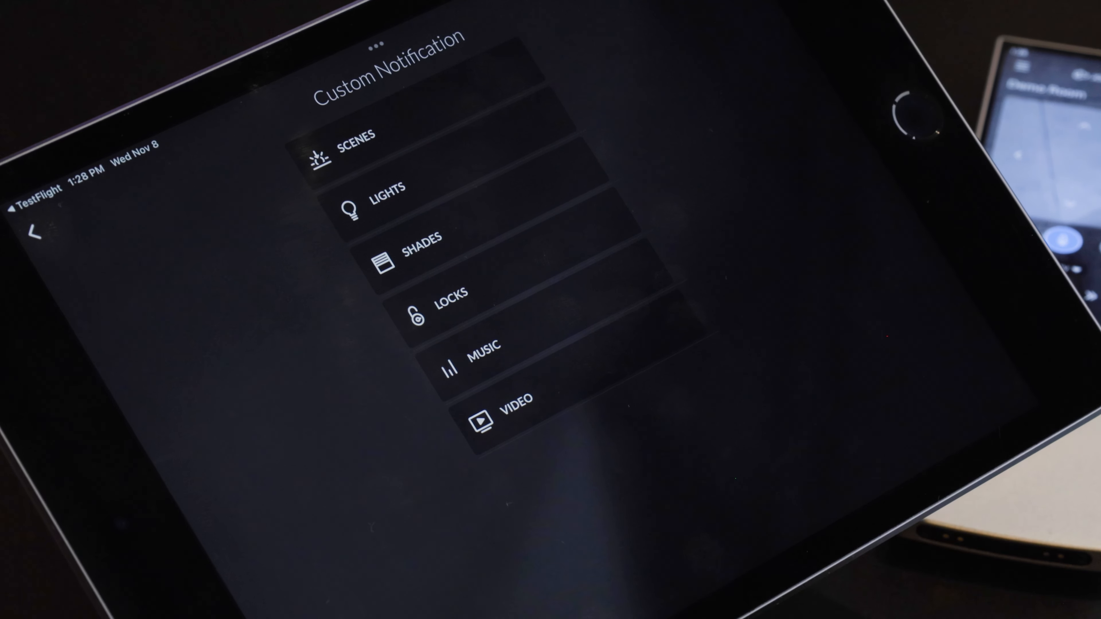
Choose the Locks category and select the Inventory Closet lock for the alert
{"action": "left_click", "coordinate": [451, 293]}
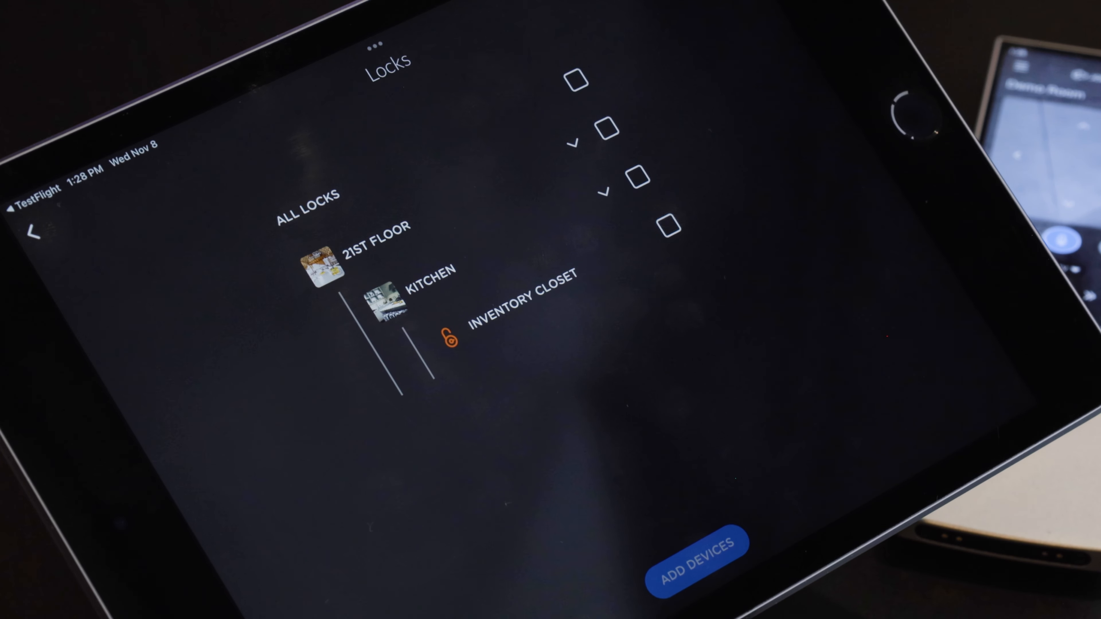
{"action": "left_click", "coordinate": [668, 227]}
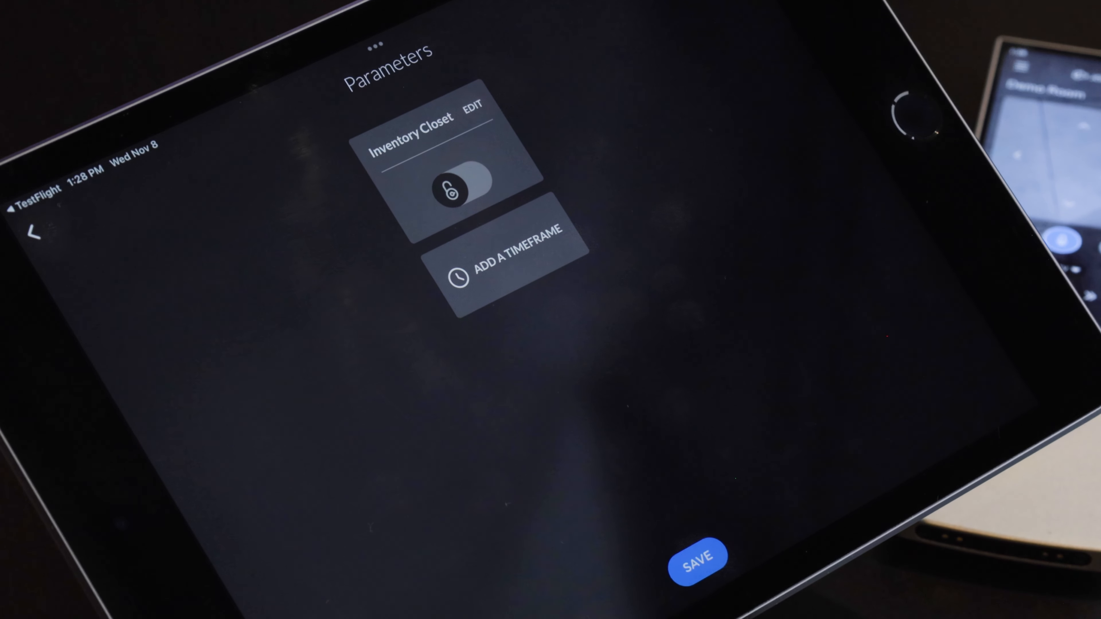
Keep the Inventory Closet trigger on unlocking and add a timeframe section to the alert
{"action": "left_click", "coordinate": [457, 182]}
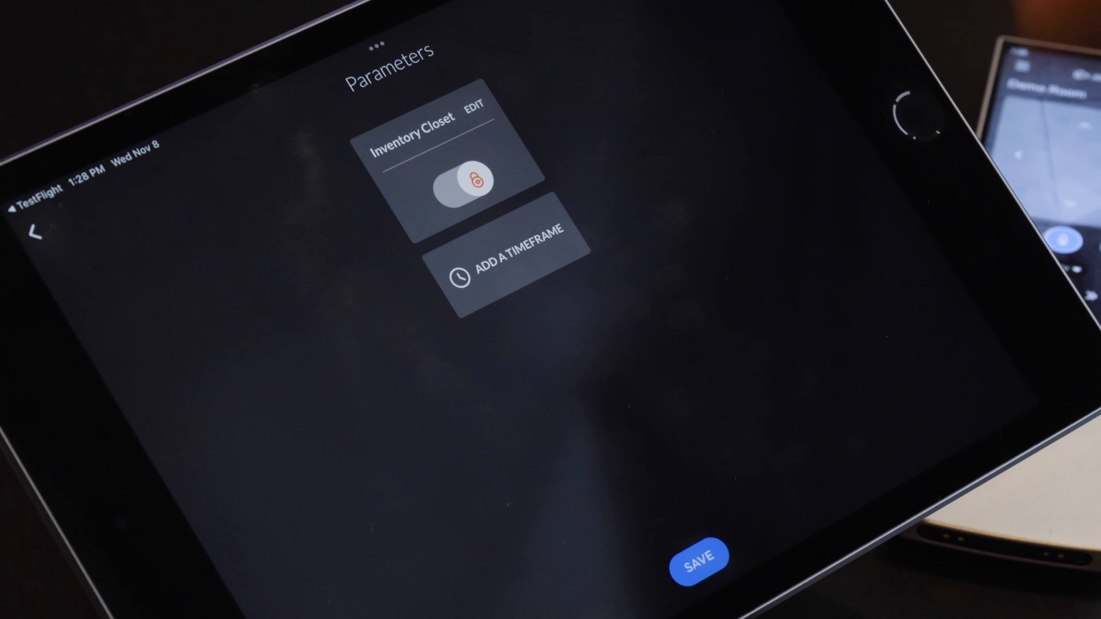
{"action": "left_click", "coordinate": [472, 180]}
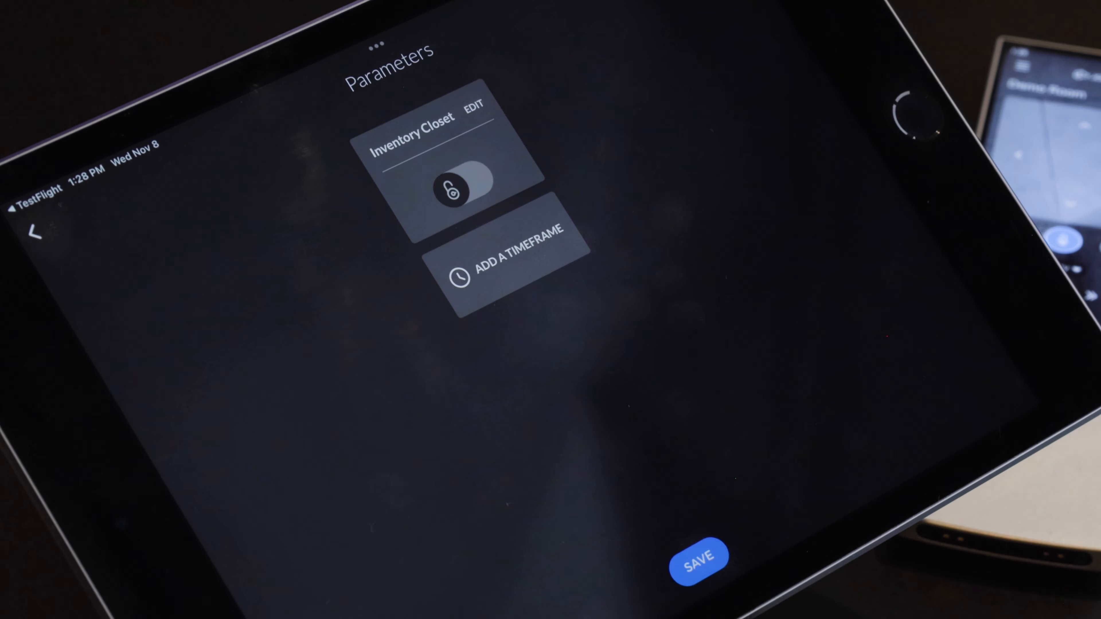
{"action": "left_click", "coordinate": [513, 275]}
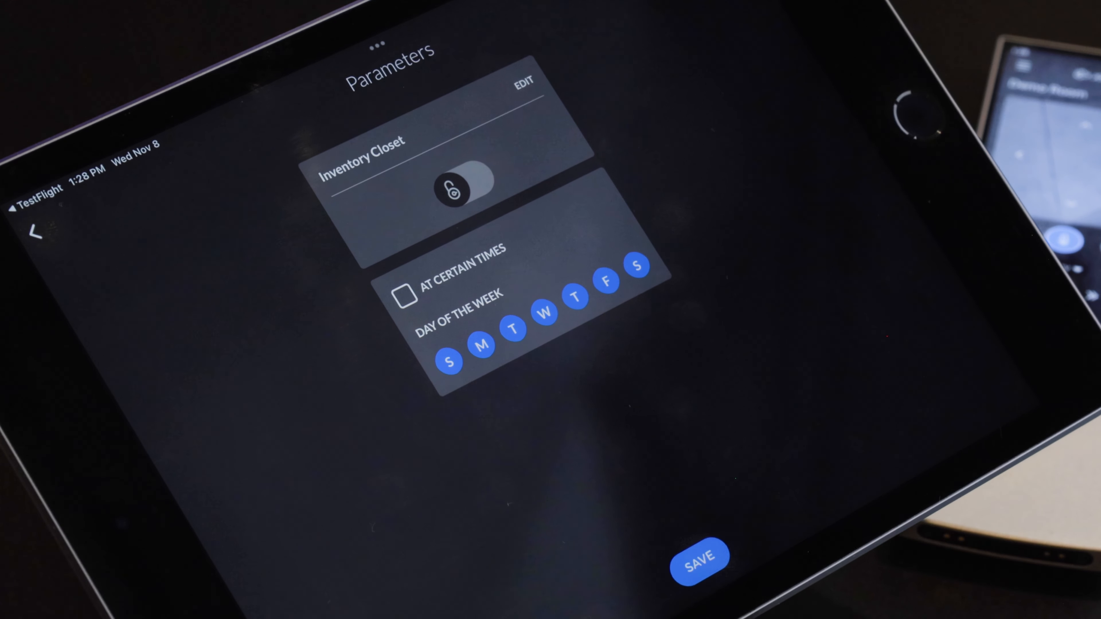
Restrict the alert to Saturdays and Sundays from 9:00 AM to 10:30 PM
{"action": "left_click", "coordinate": [406, 294]}
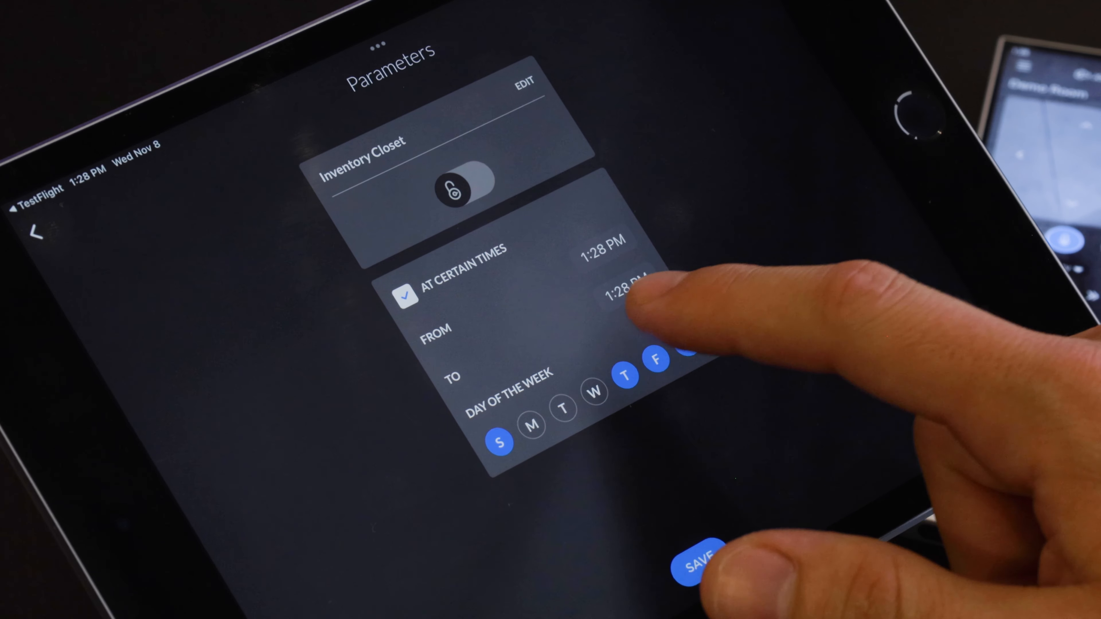
{"action": "left_click", "coordinate": [687, 344]}
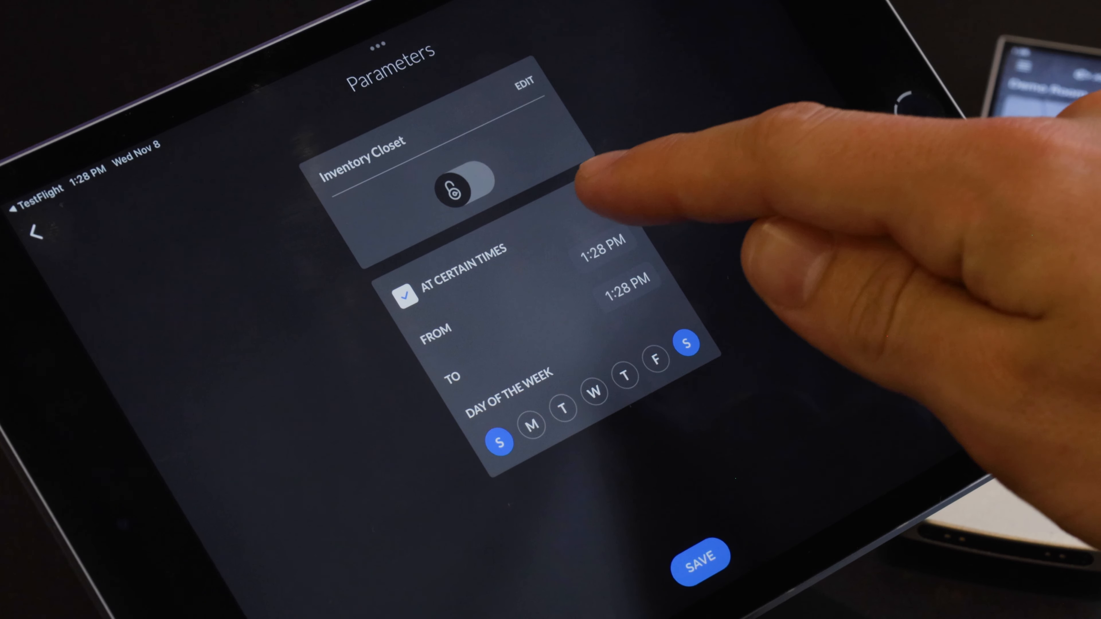
{"action": "left_click", "coordinate": [600, 242]}
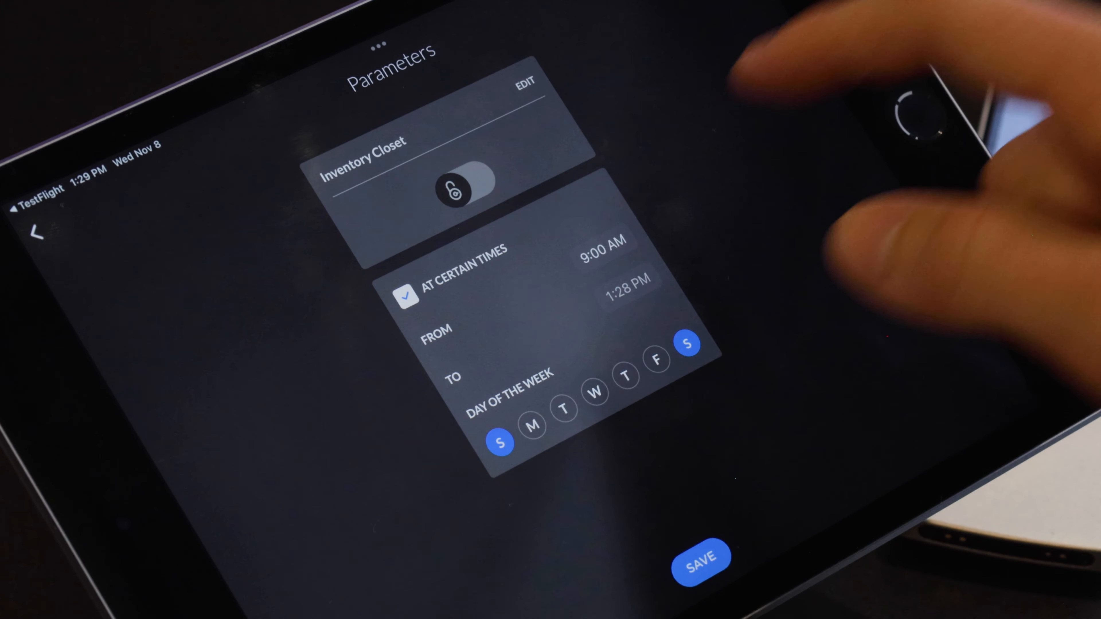
{"action": "left_click", "coordinate": [600, 242]}
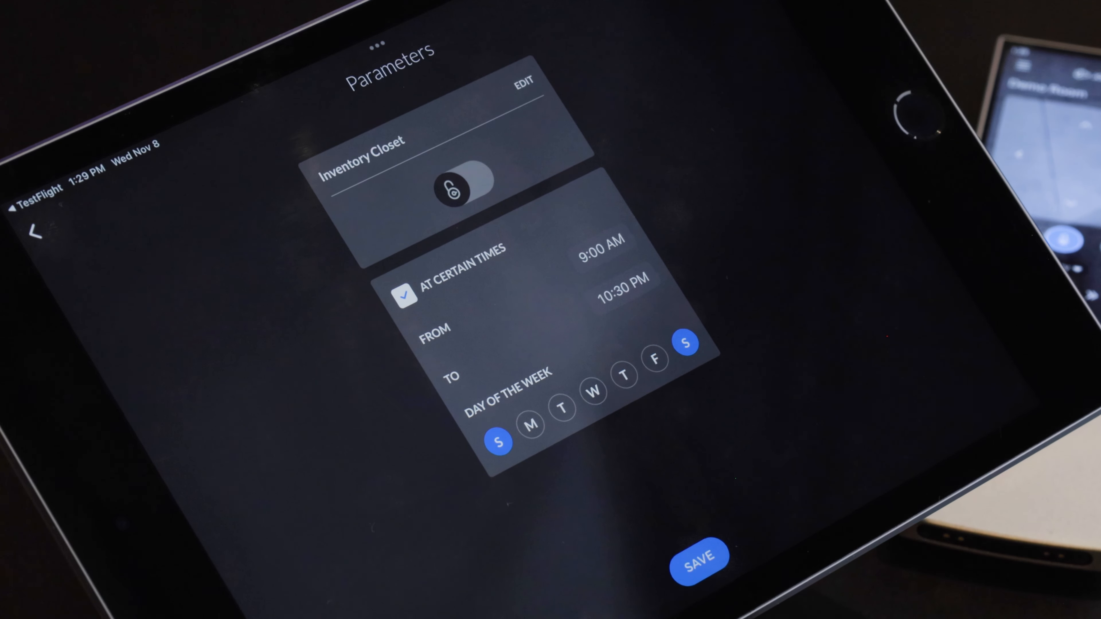
{"action": "left_click", "coordinate": [700, 556]}
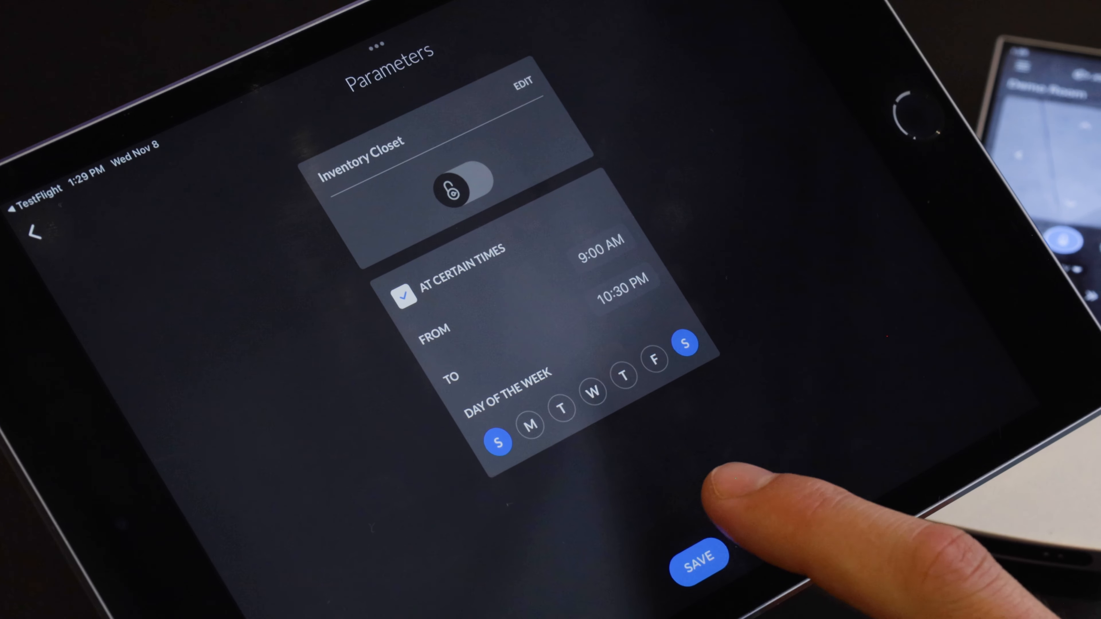
Save the Inventory Closet unlock alert and add a second alert for any scene running
{"action": "left_click", "coordinate": [701, 557]}
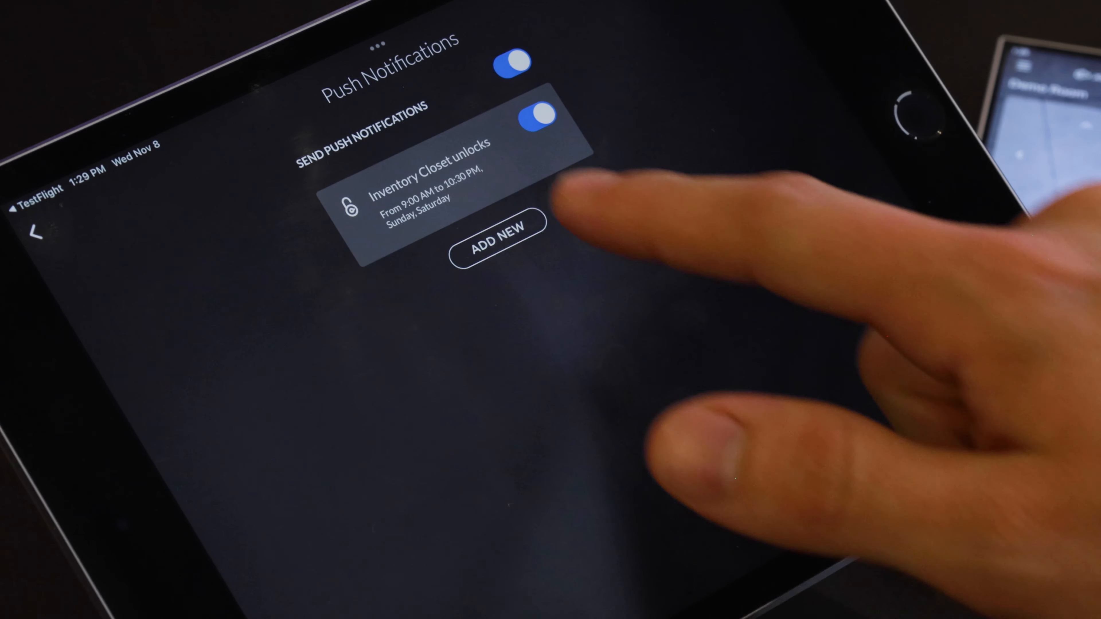
{"action": "left_click", "coordinate": [497, 242]}
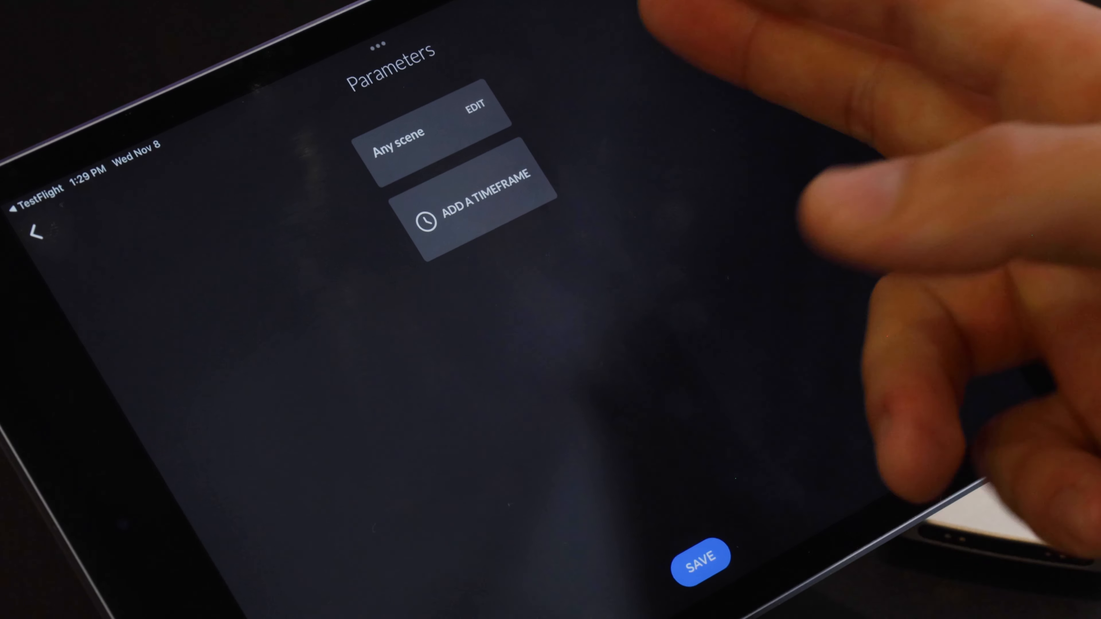
{"action": "left_click", "coordinate": [702, 557]}
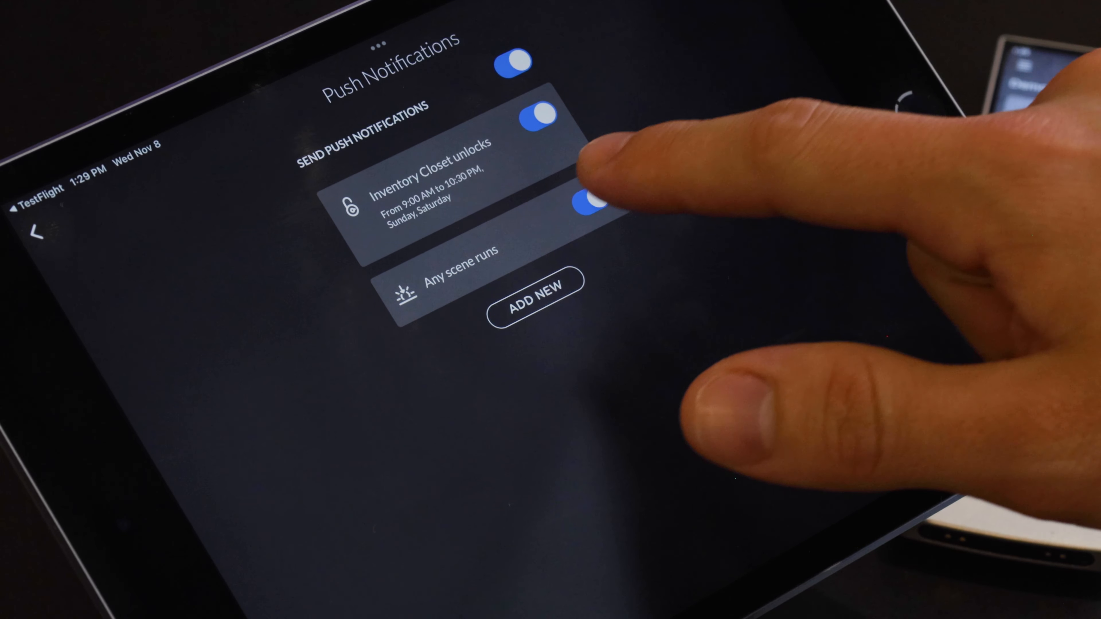
Disable the Any scene runs alert and switch off the master Push Notifications toggle
{"action": "left_click", "coordinate": [590, 203]}
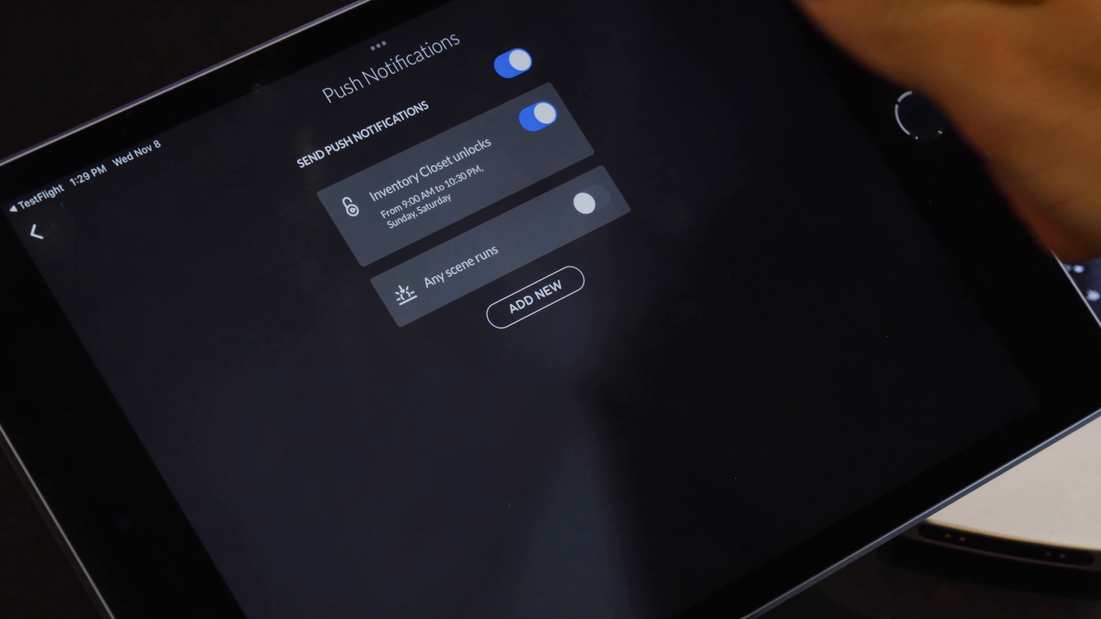
{"action": "left_click", "coordinate": [513, 62]}
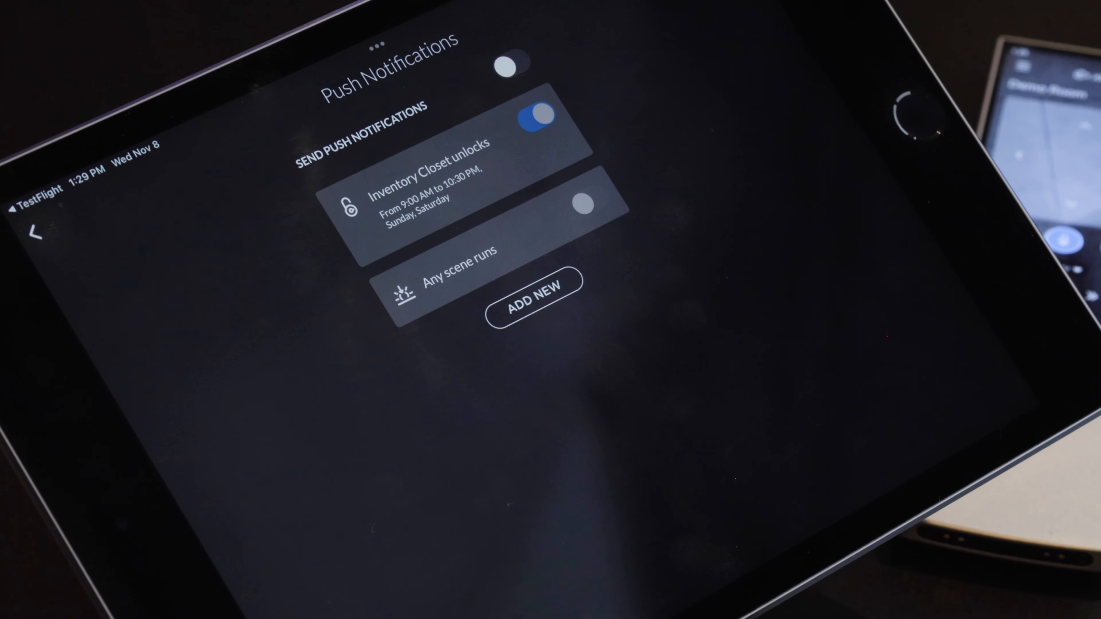